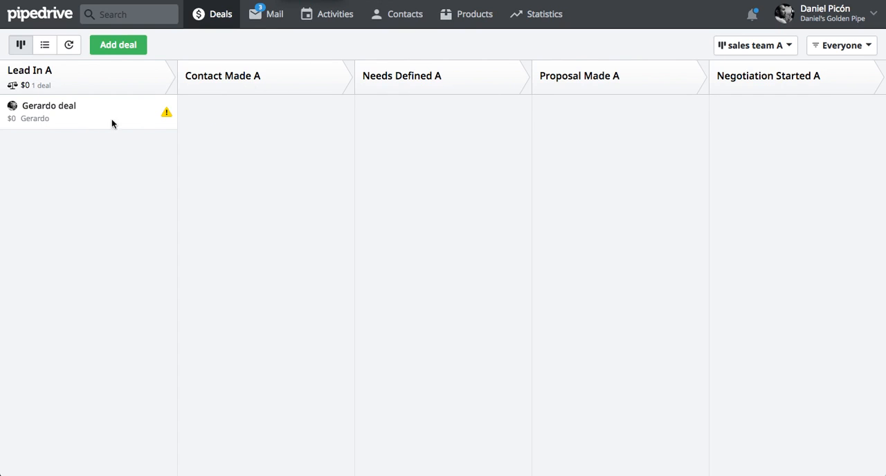
mouse_move(713, 75)
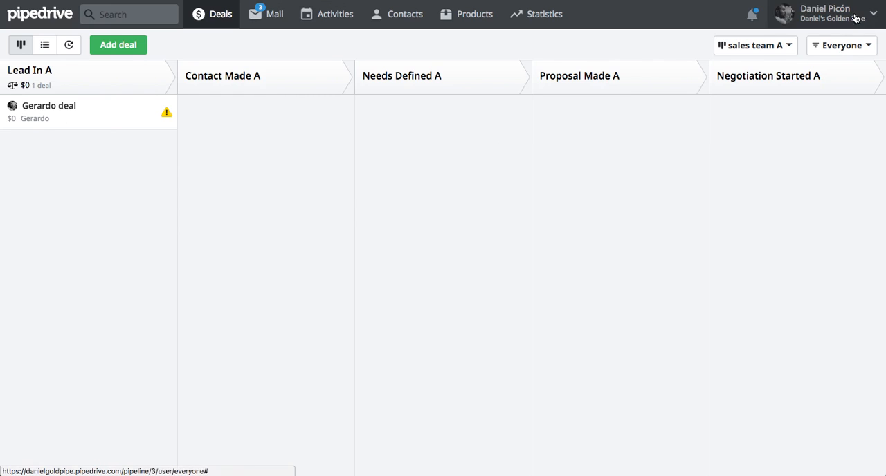
mouse_move(805, 59)
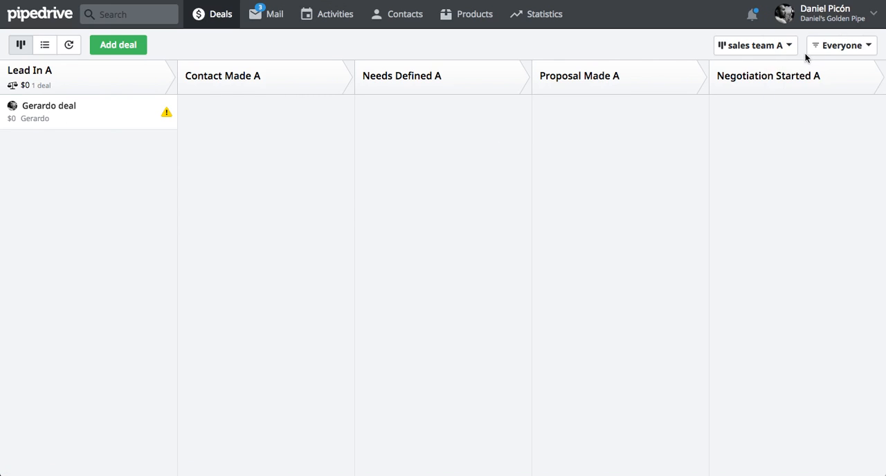
click(543, 14)
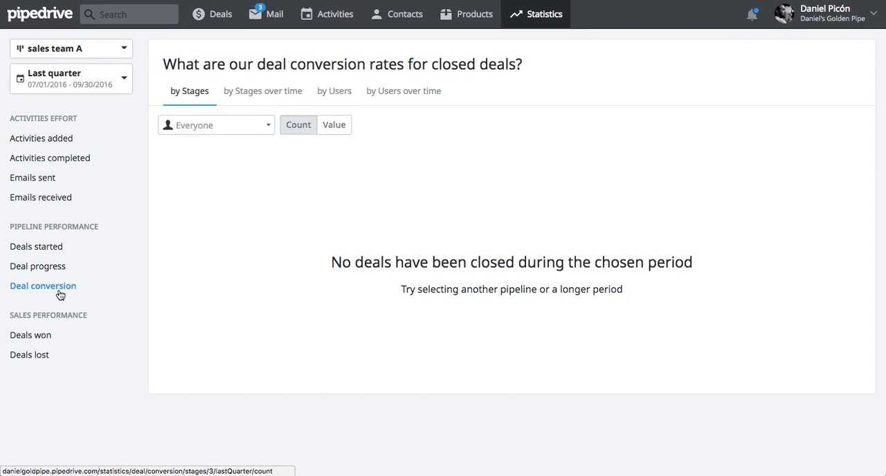
click(36, 246)
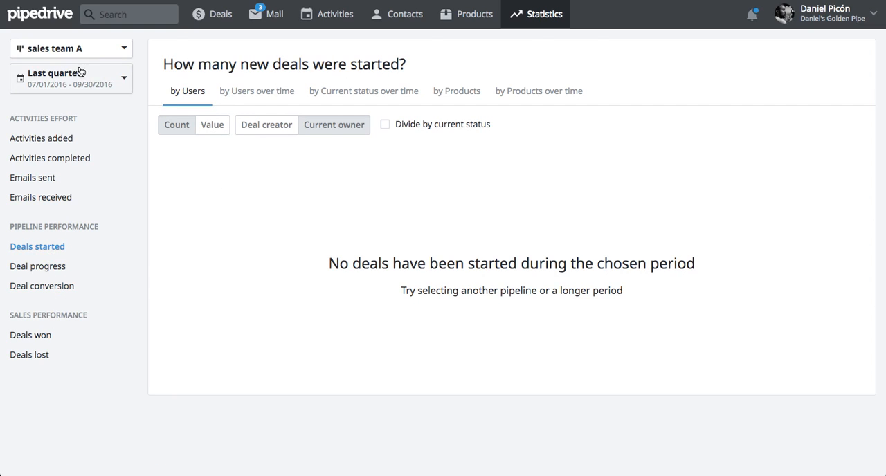
click(69, 47)
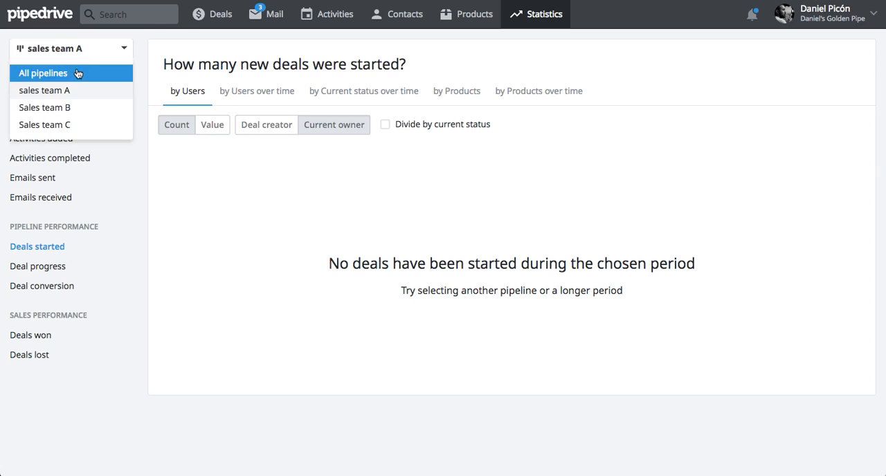
click(69, 78)
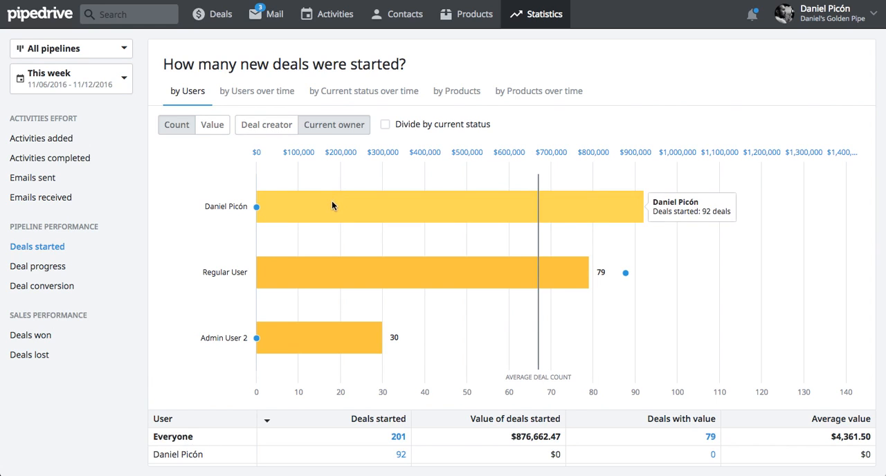
click(69, 78)
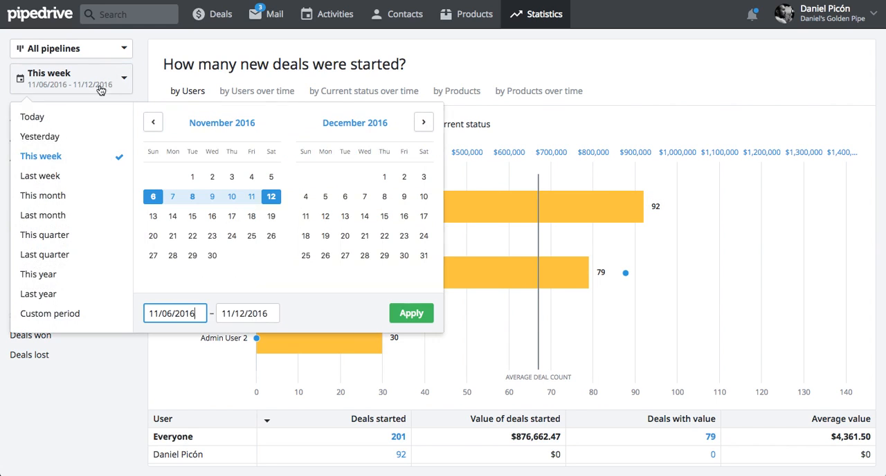
click(32, 117)
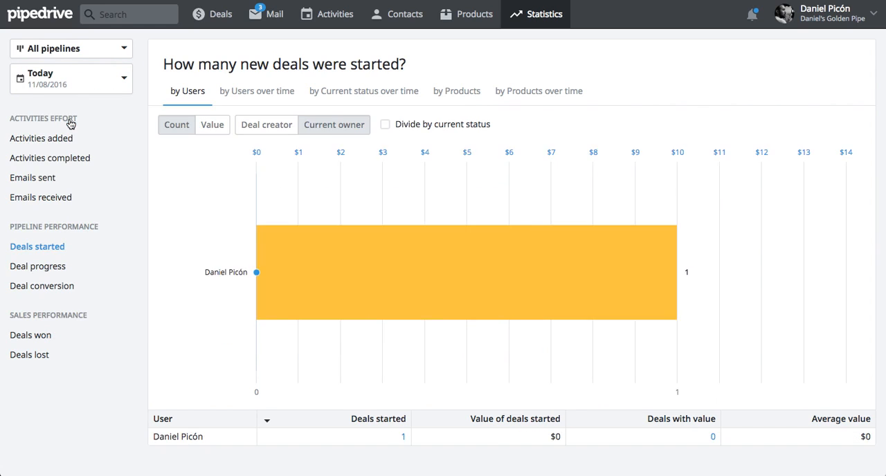
click(465, 272)
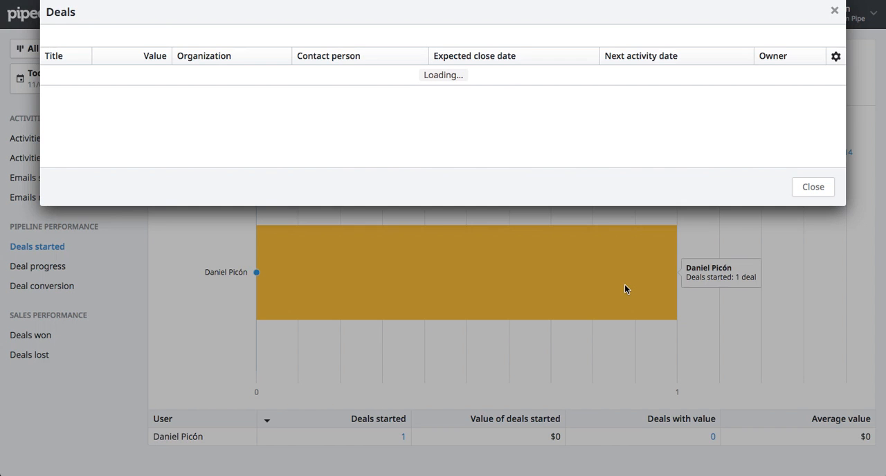
mouse_move(214, 152)
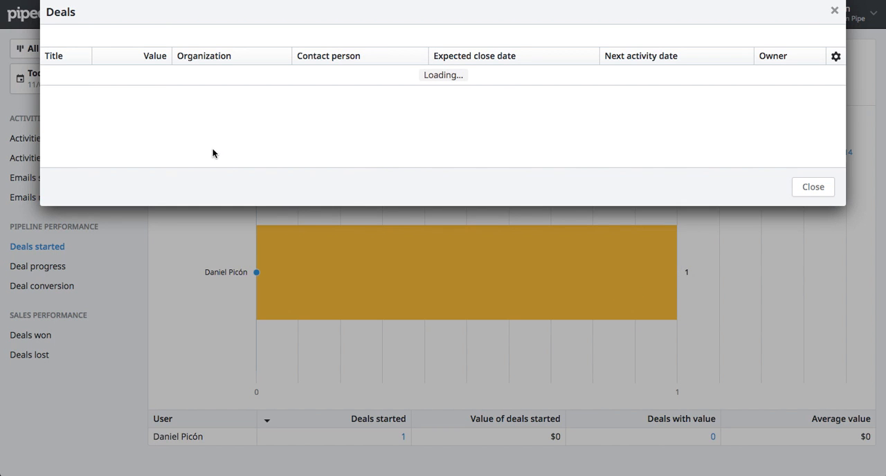
mouse_move(126, 117)
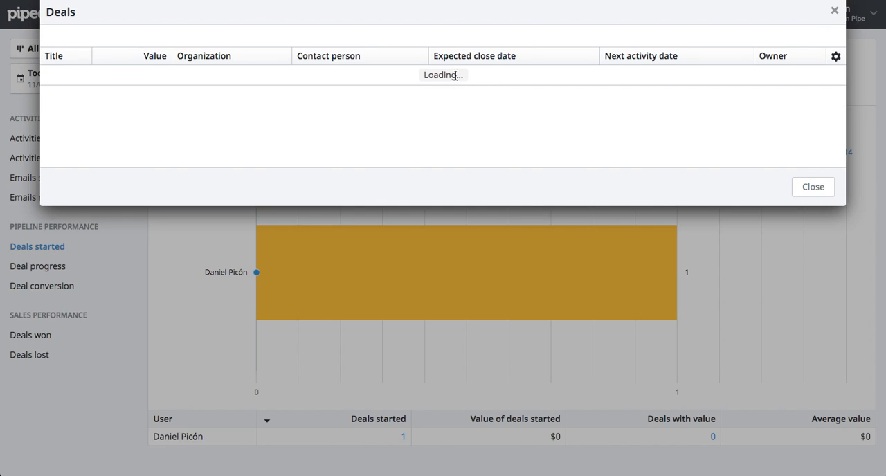
mouse_move(327, 4)
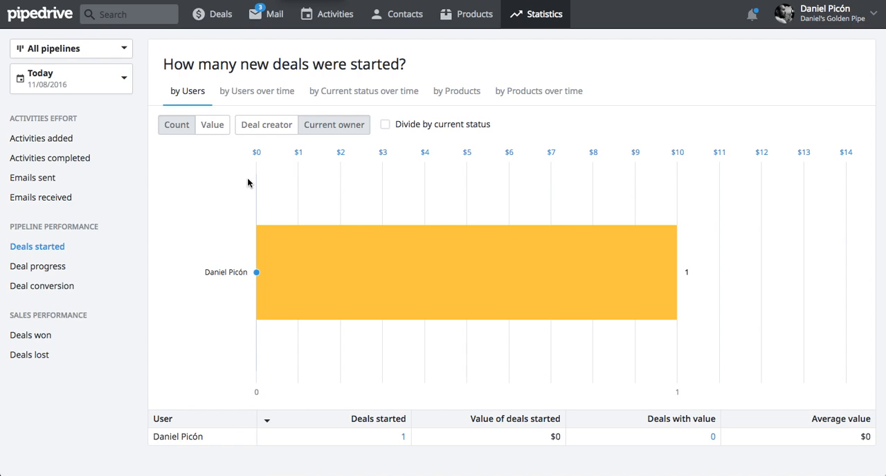
- Mark the Gerardo deal as lost with the 'lazy' lost reason on the pipeline board
click(211, 14)
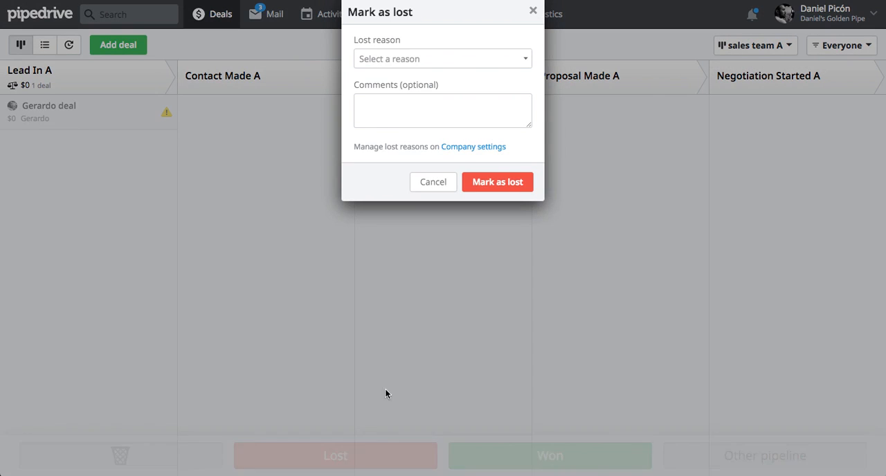
click(441, 58)
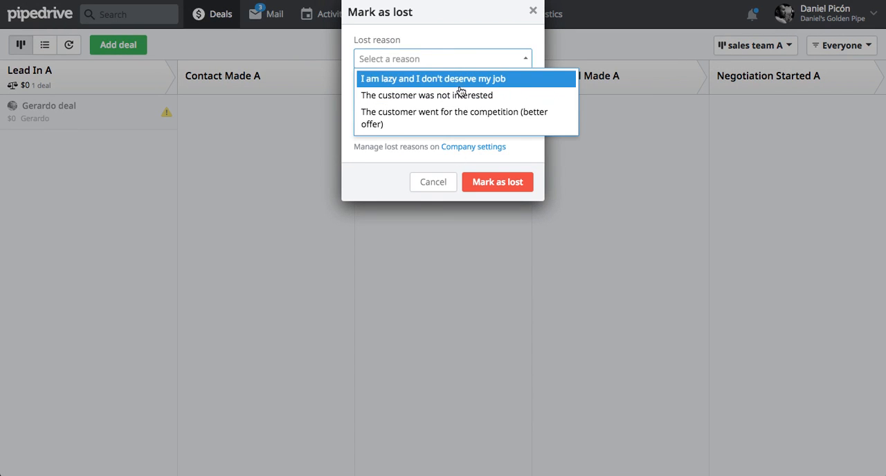
click(432, 77)
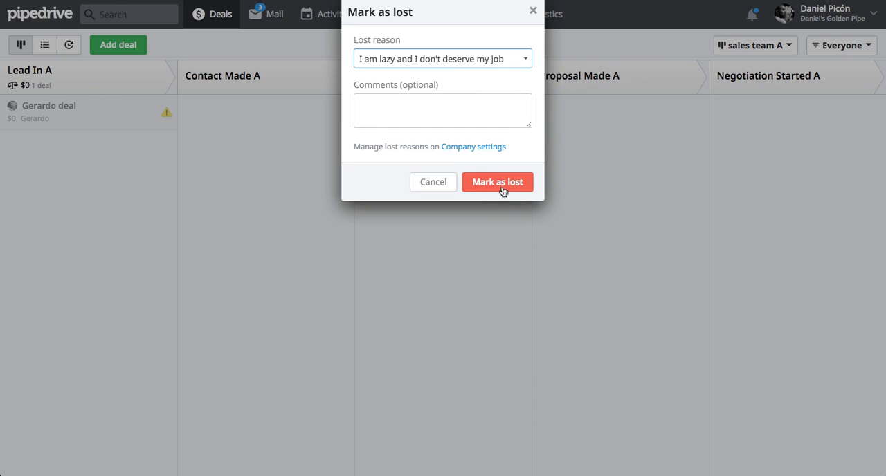
click(497, 182)
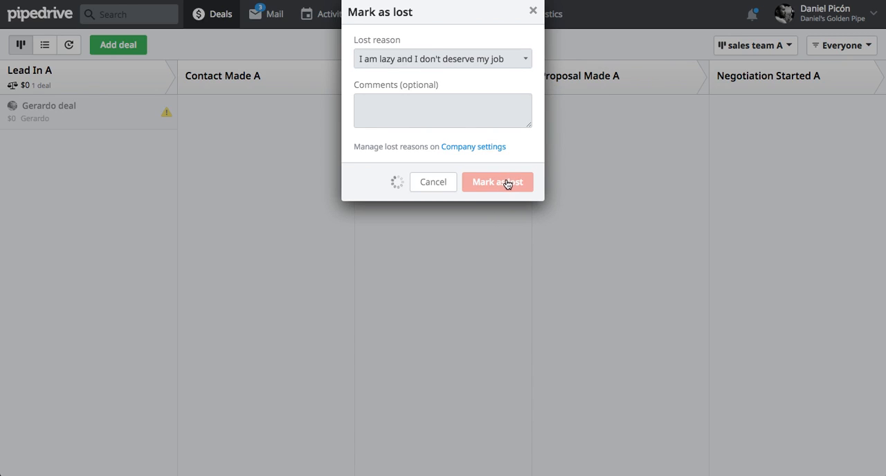
click(497, 181)
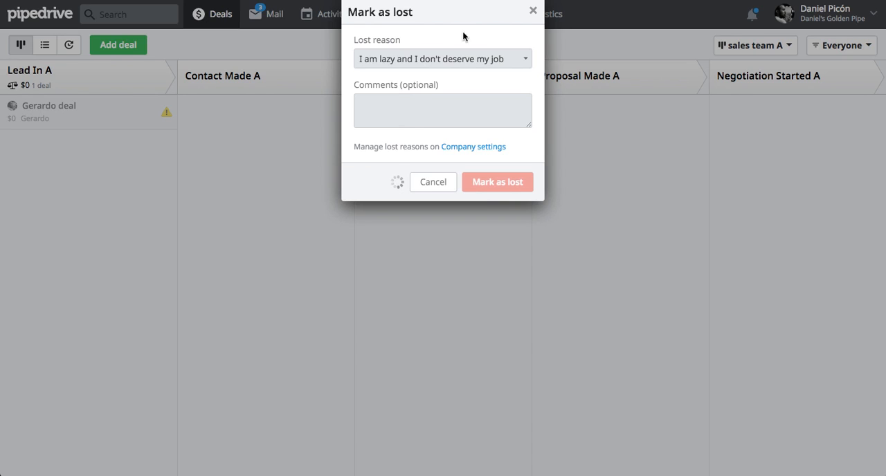
click(497, 182)
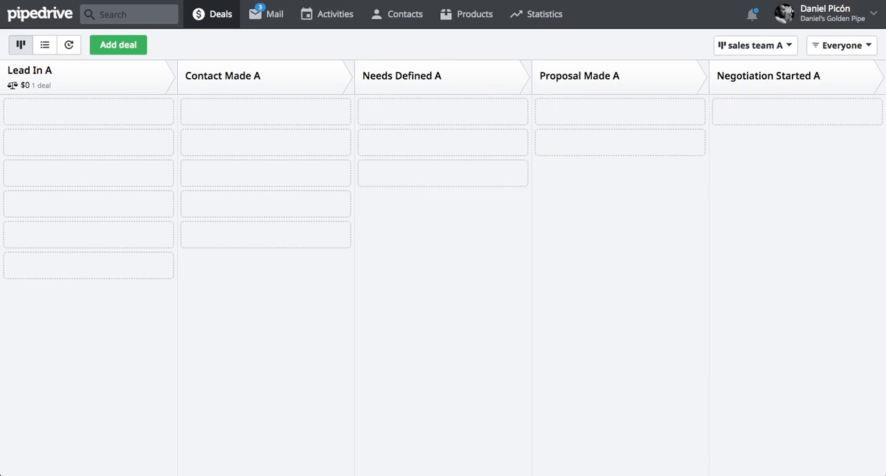
mouse_move(539, 21)
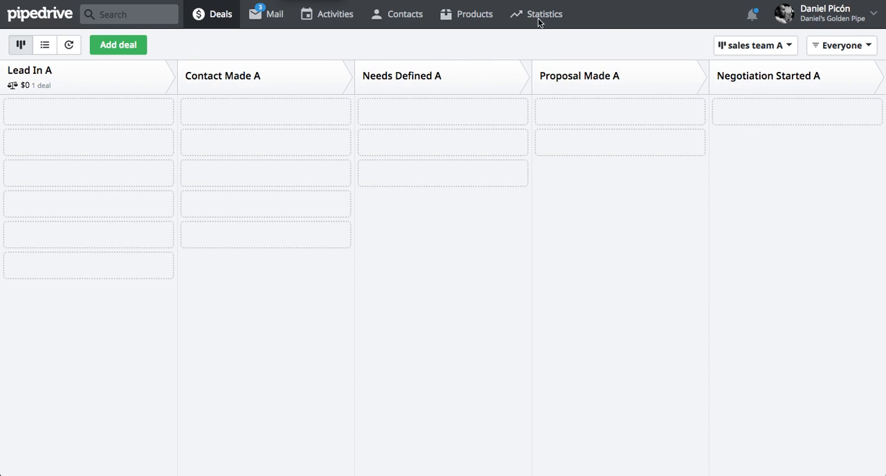
- Check the Deals lost report counts one lost Gerardo deal, review its deal list and close it
click(543, 14)
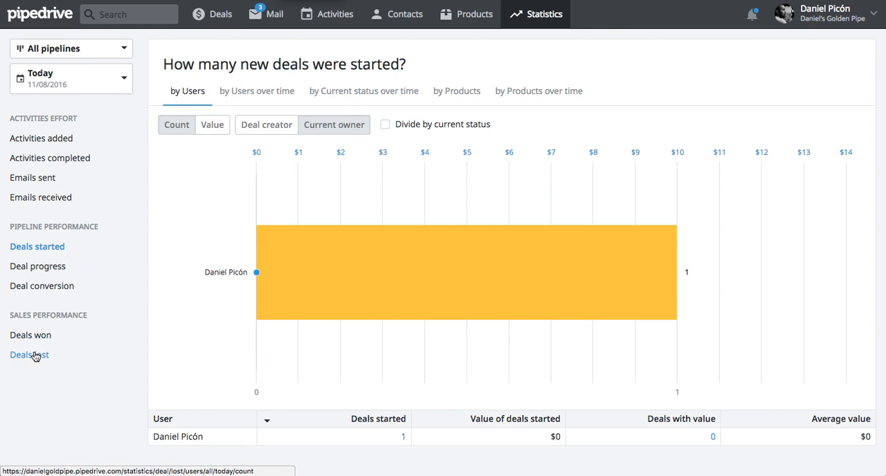
click(29, 355)
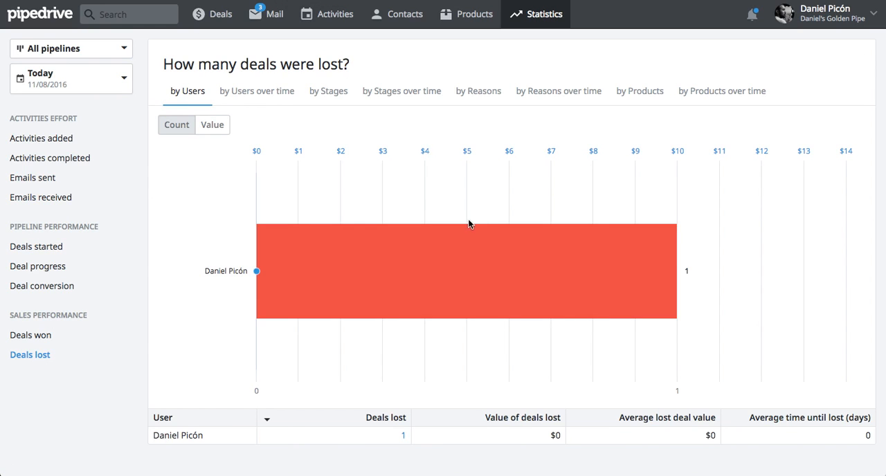
click(385, 276)
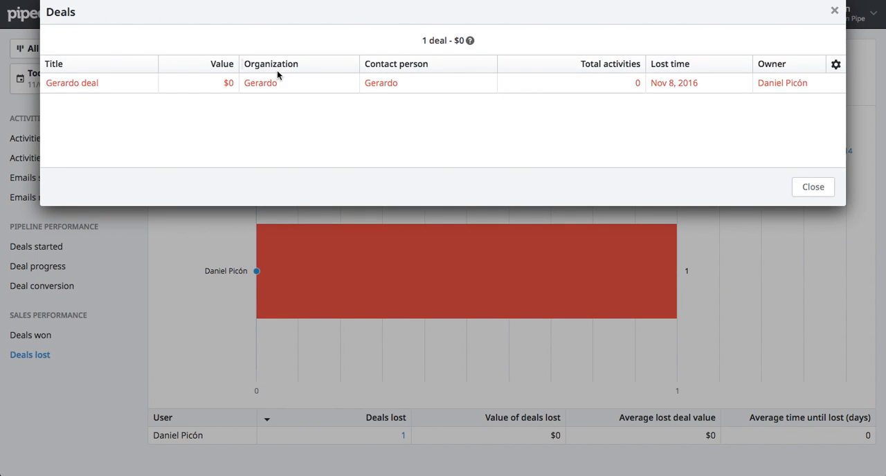
click(813, 187)
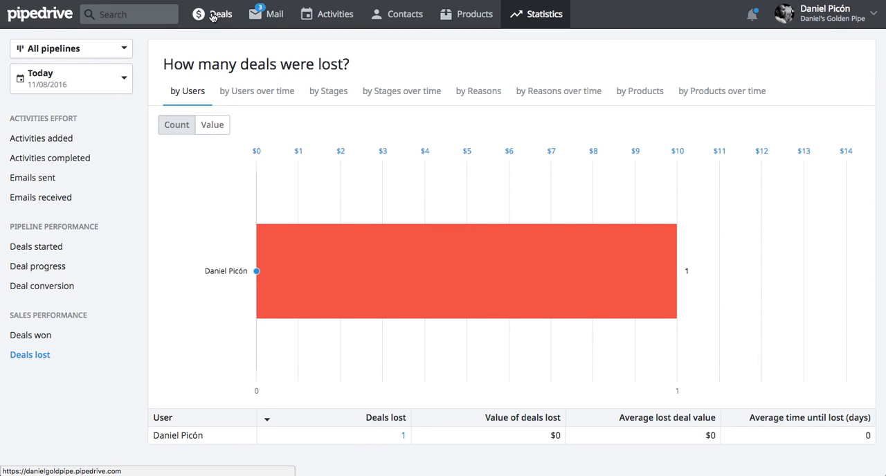
- Reopen the lost Gerardo deal, mark it won, then delete it
click(220, 14)
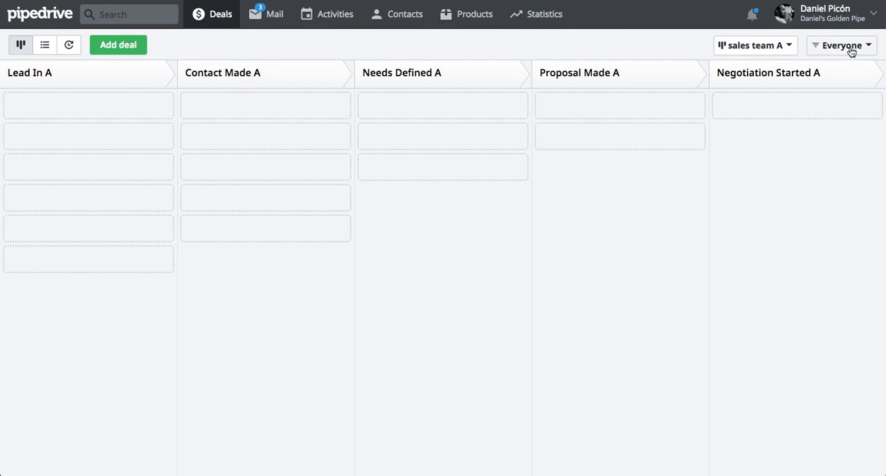
click(841, 44)
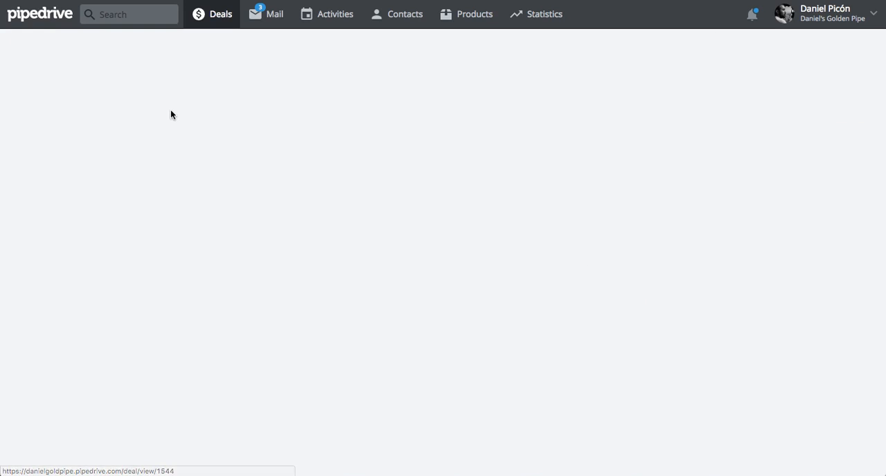
click(772, 52)
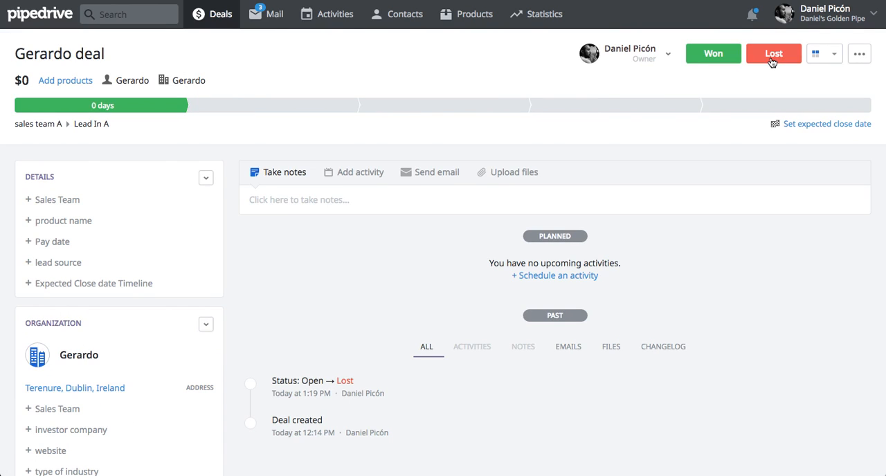
click(858, 53)
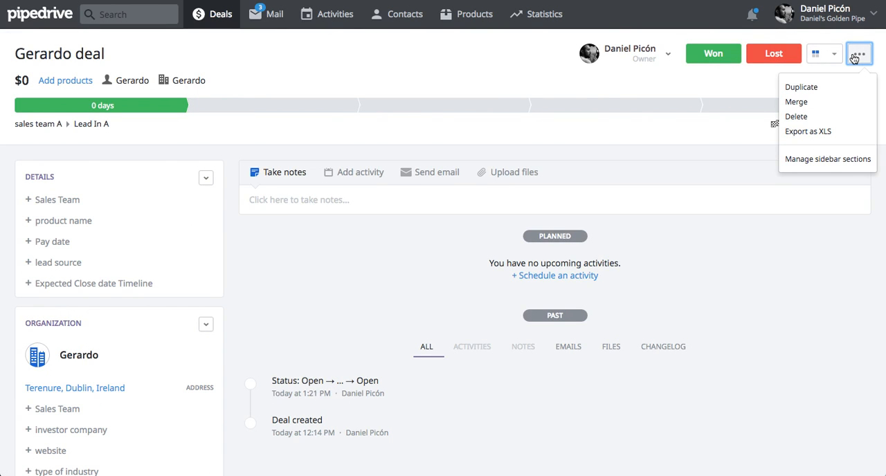
click(713, 53)
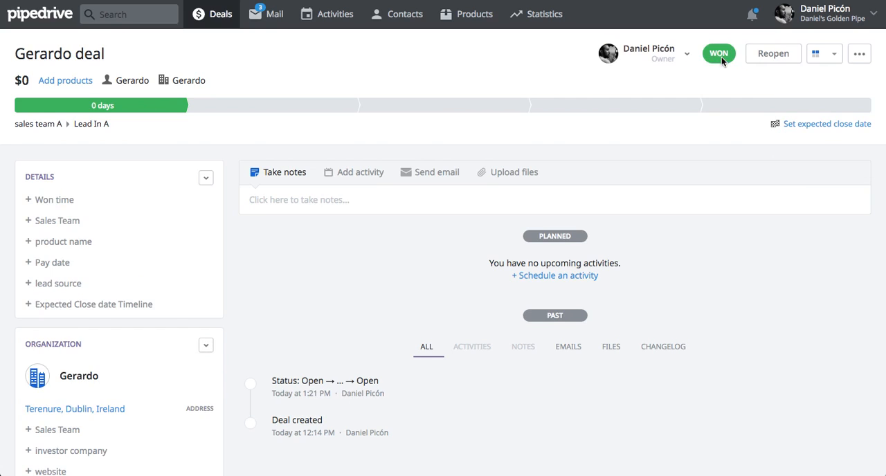
click(858, 53)
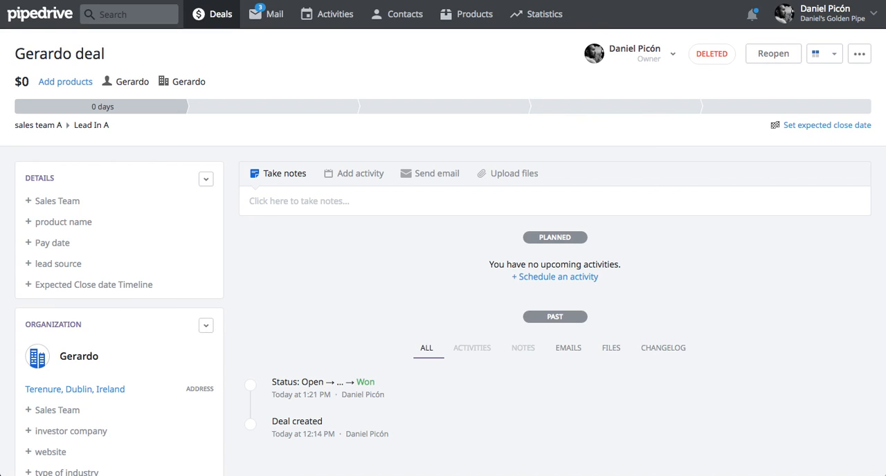
- Check company statistics: Deals lost and Deals won both show no closed deals today
click(544, 14)
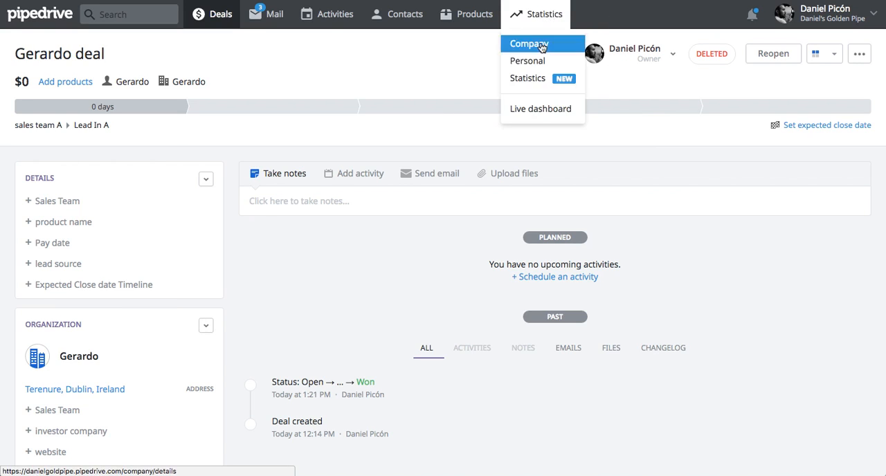
click(528, 44)
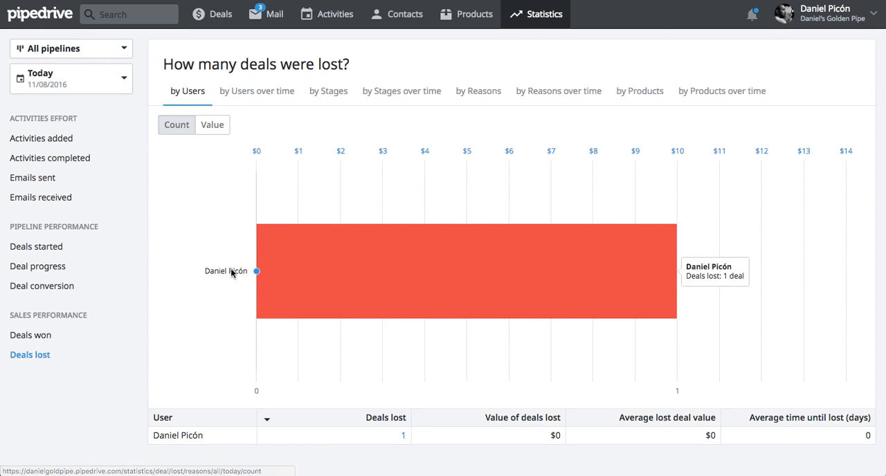
mouse_move(293, 185)
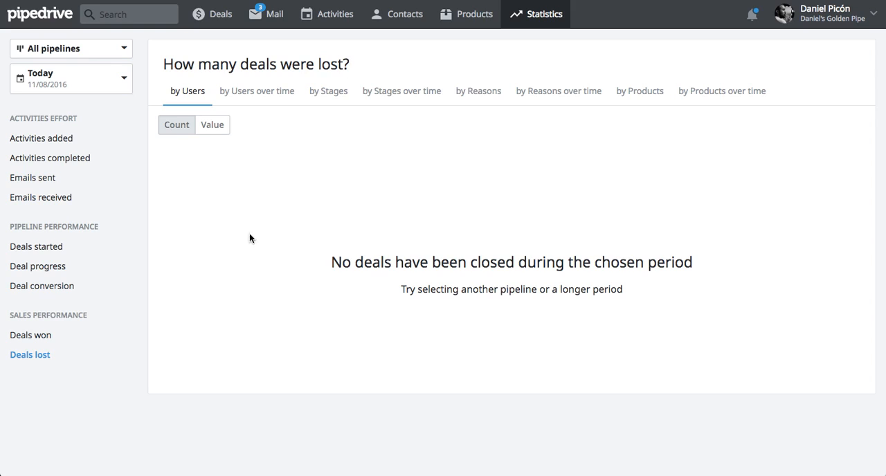
mouse_move(202, 253)
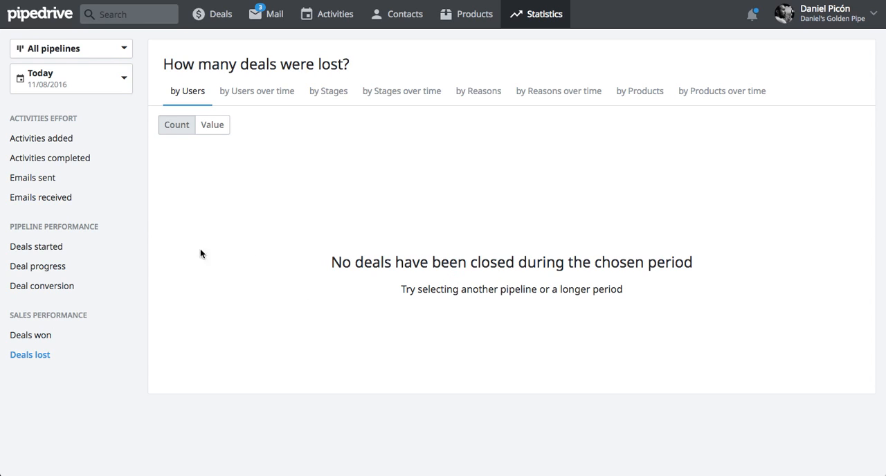
click(31, 335)
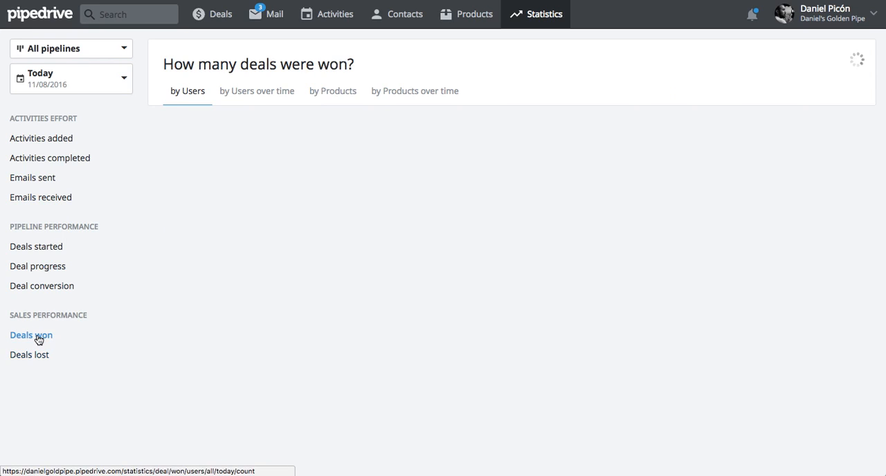
click(30, 335)
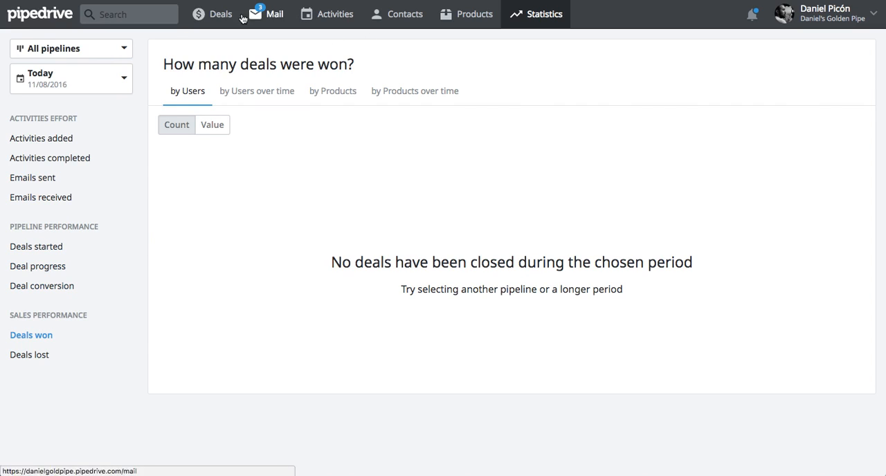
- Filter the pipeline board to All deleted deals, showing Gerardo under Lead In A
click(220, 14)
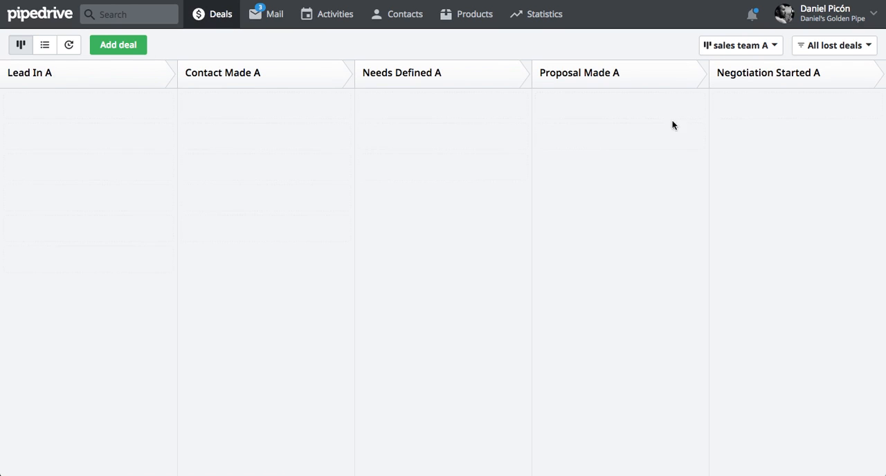
click(833, 45)
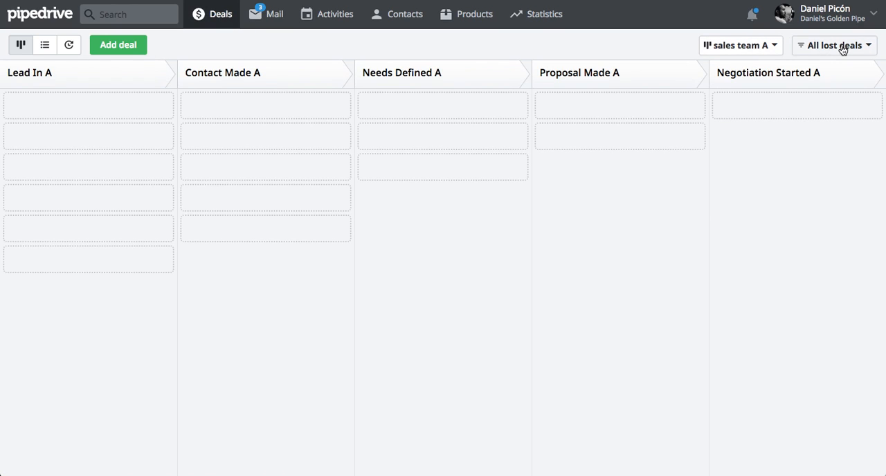
click(833, 45)
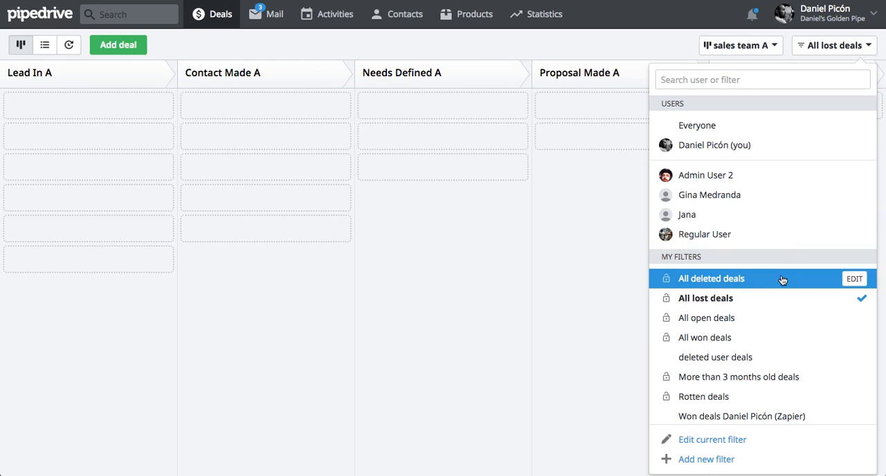
click(711, 278)
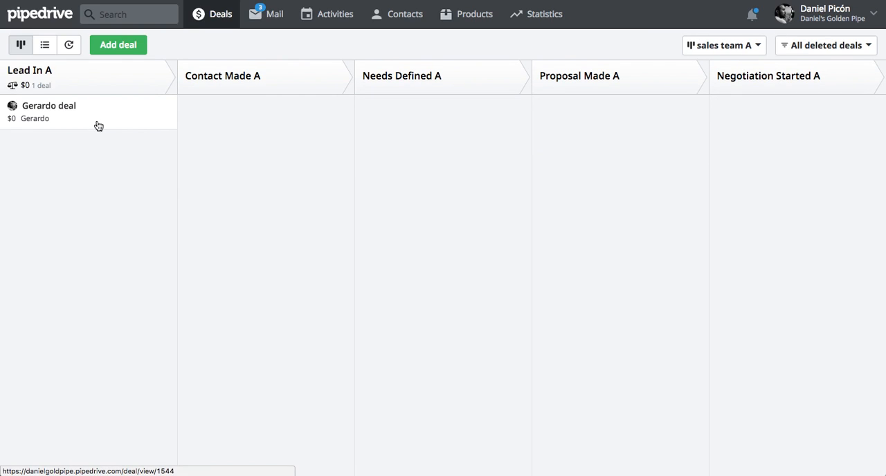
- Restore the deleted Gerardo deal so its status returns to Open
click(48, 111)
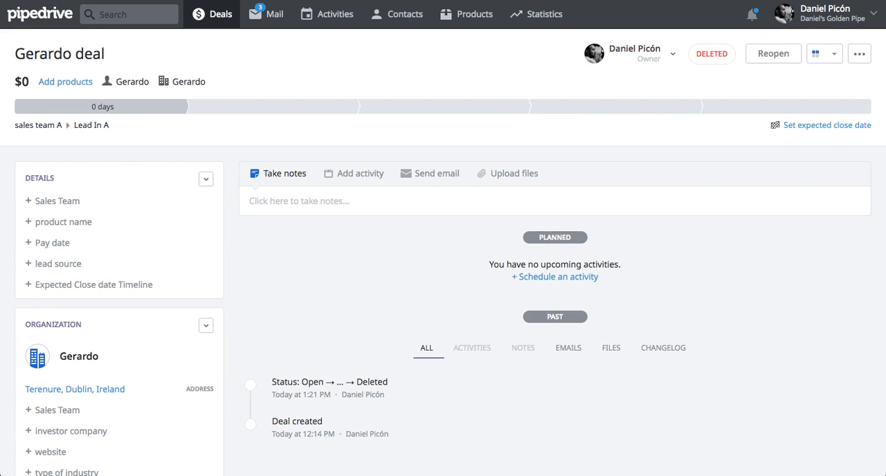
click(772, 53)
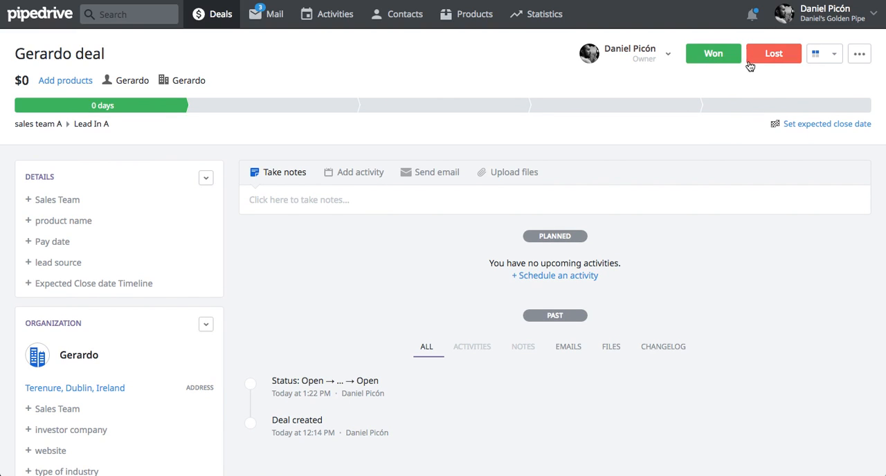
mouse_move(761, 62)
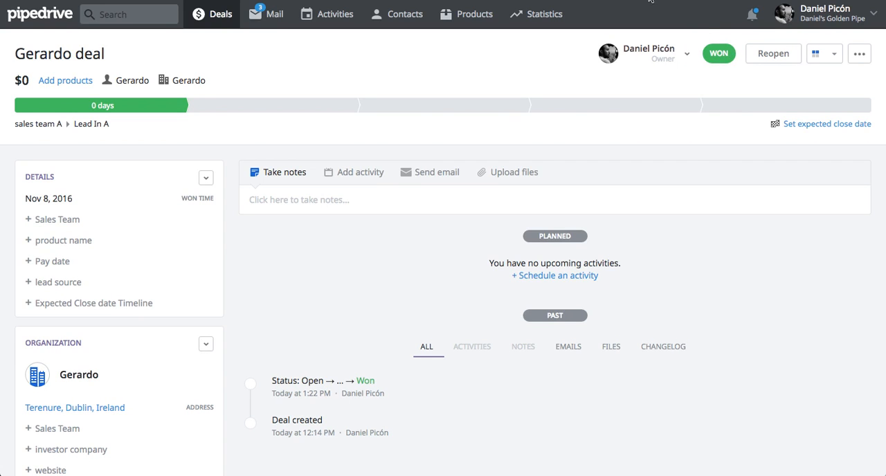
mouse_move(545, 13)
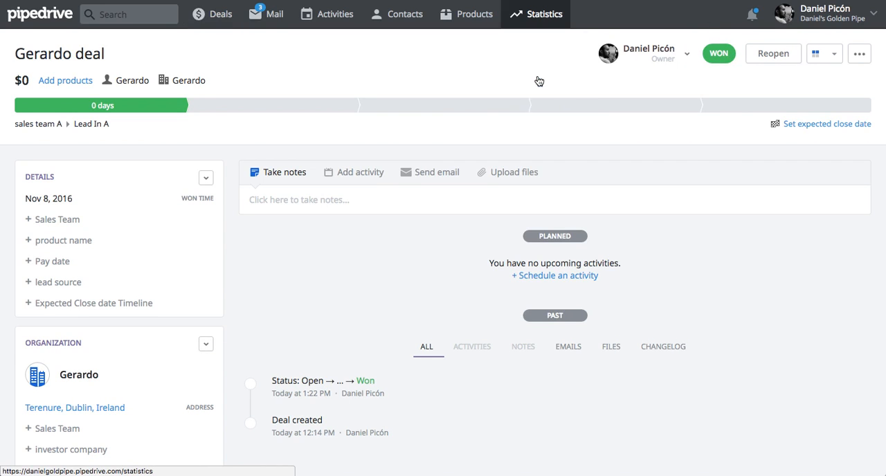